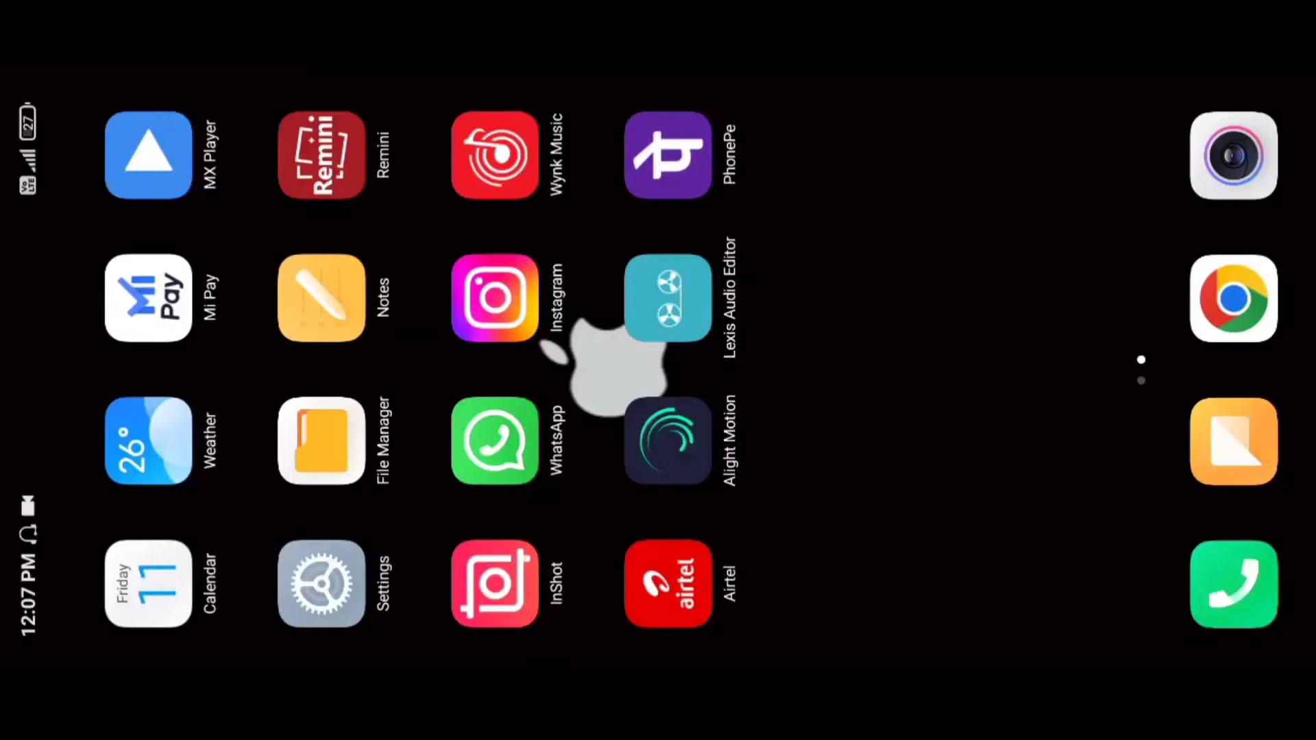
Step: Browse the home screen pages back to the first page and launch Alight Motion
scroll("left", 3)
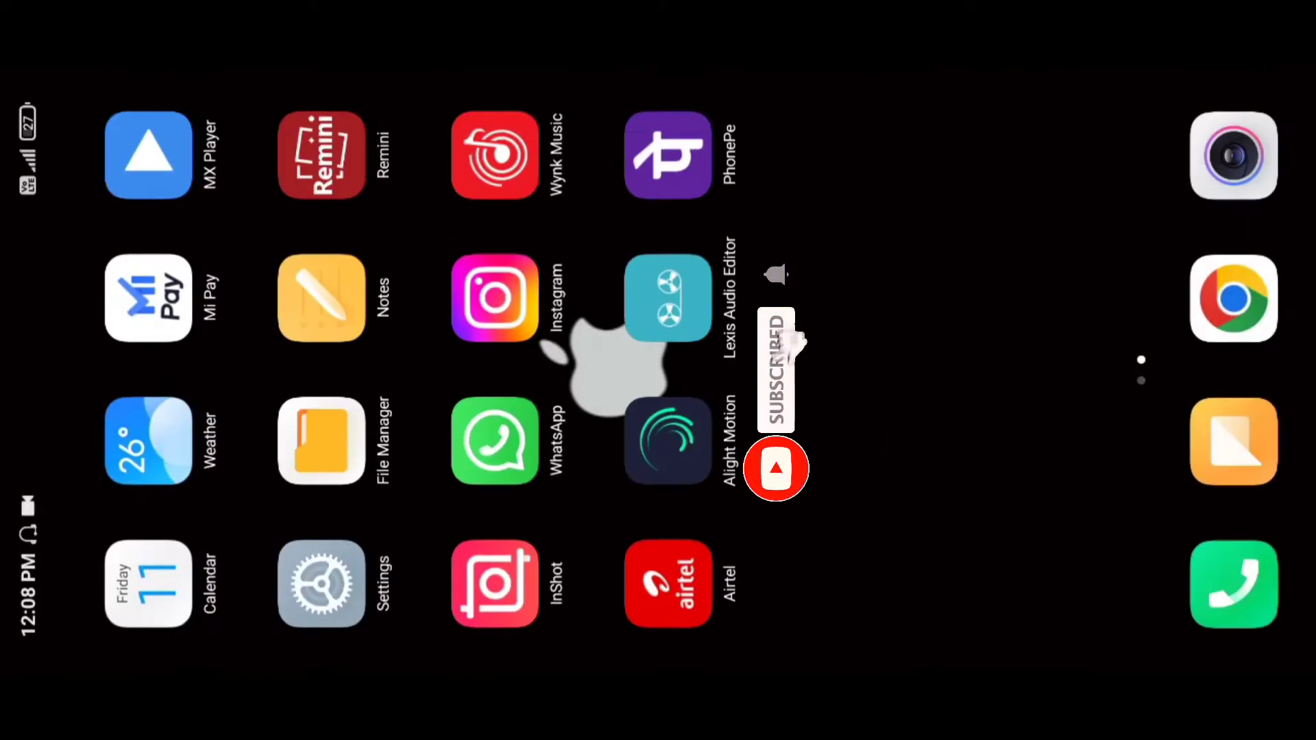
scroll("left", 3)
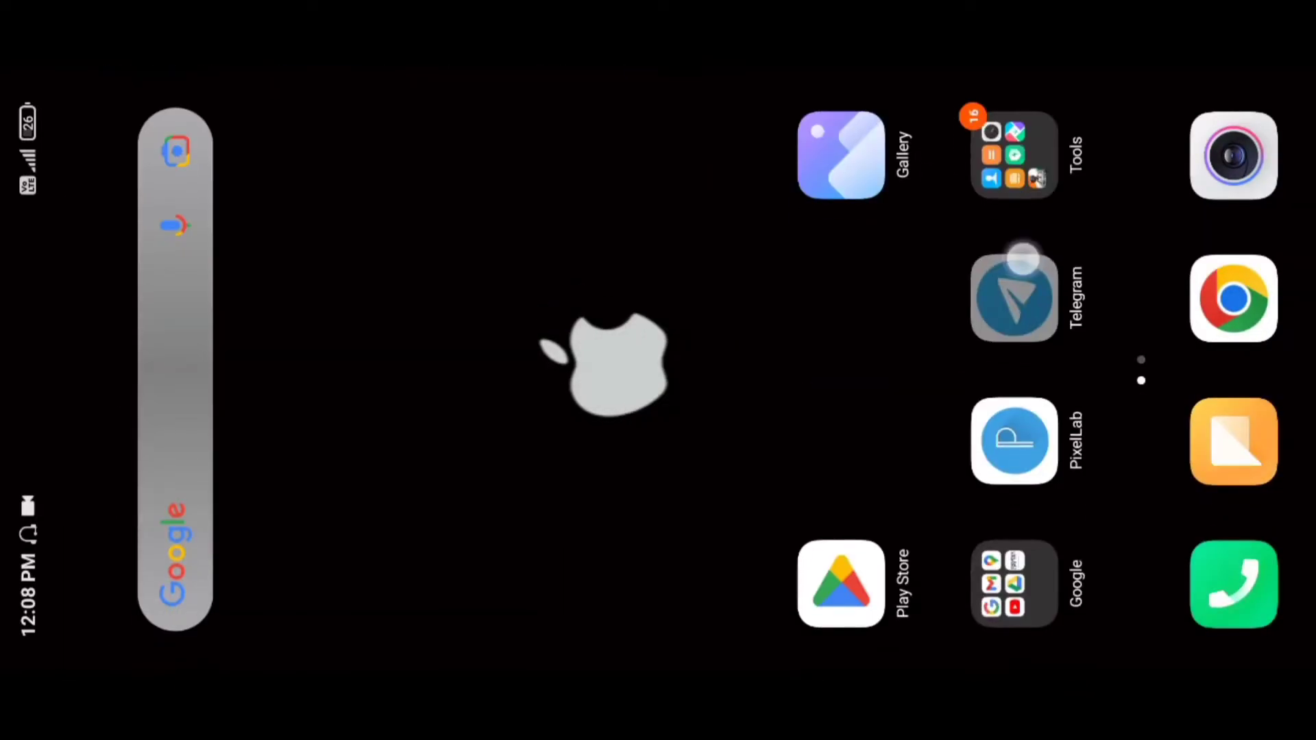
left_click_drag(1013, 298, 749, 432)
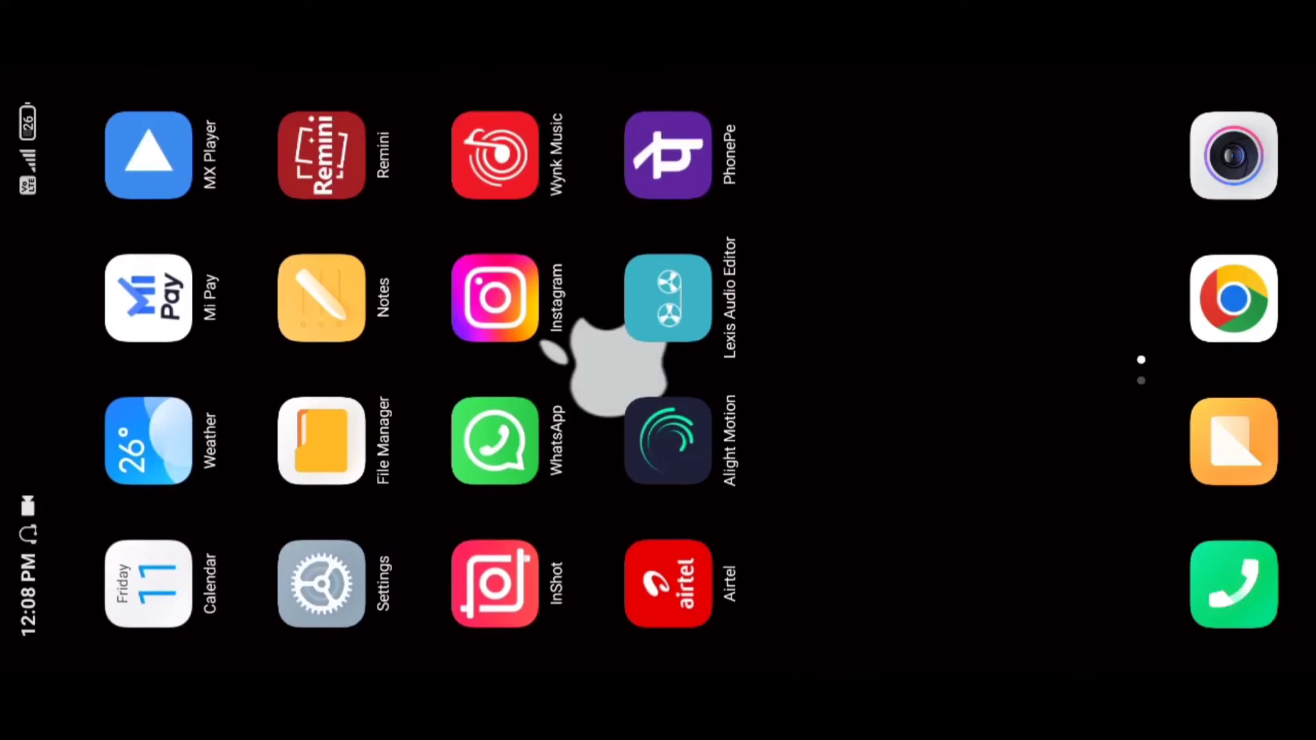
left_click(666, 441)
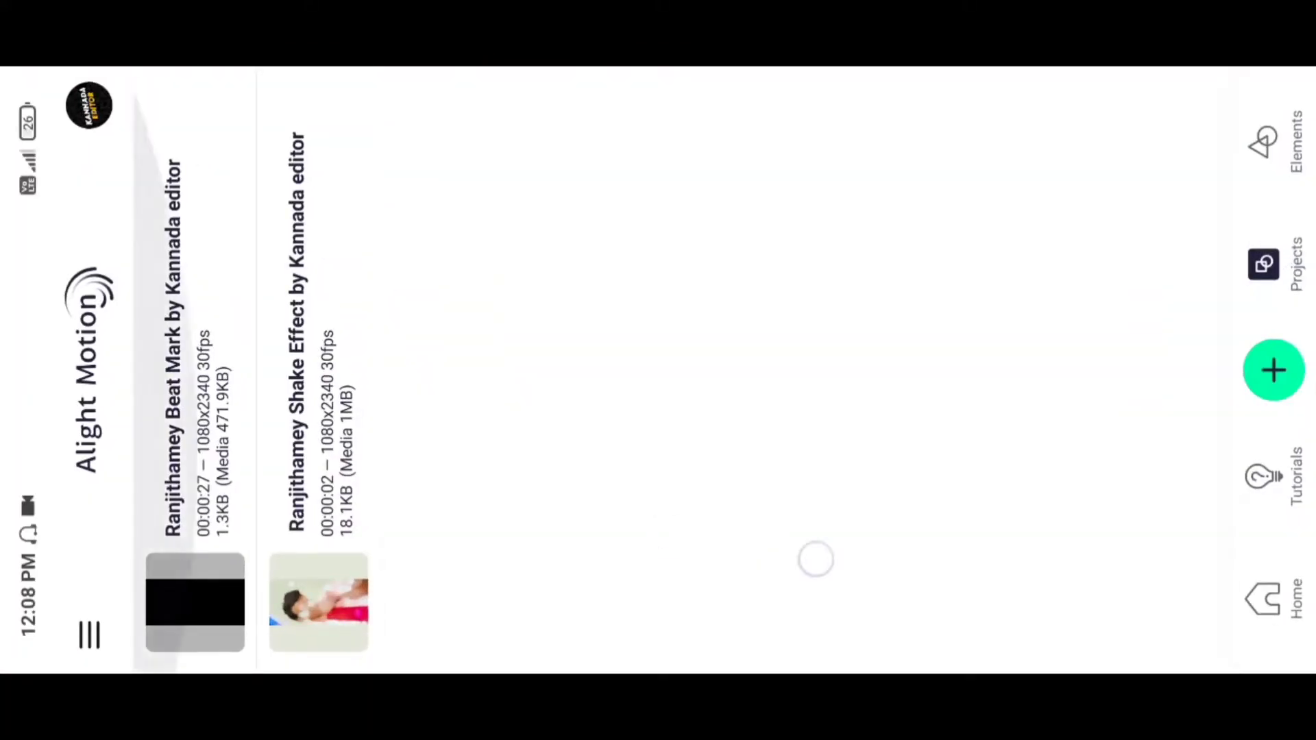
Step: Select the Ranjithamey Beat Mark and Shake Effect projects together in the project list
left_click(194, 602)
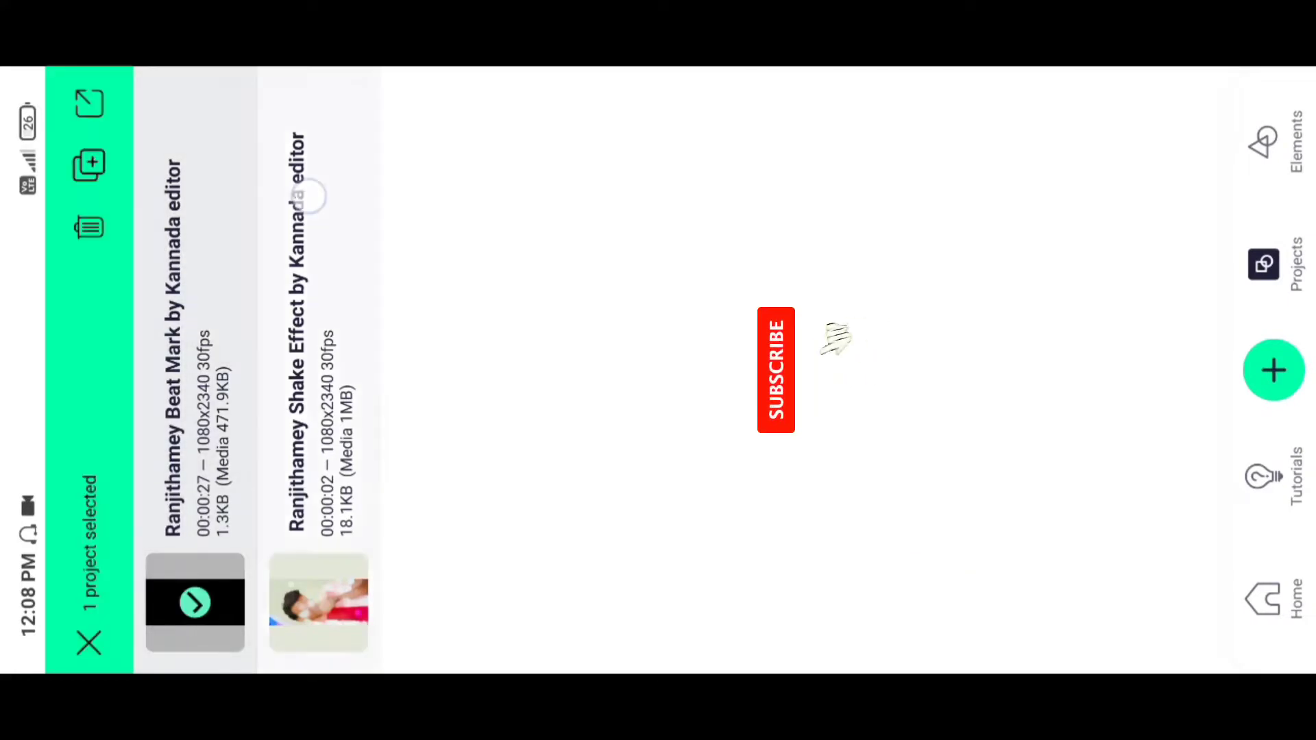
left_click(317, 603)
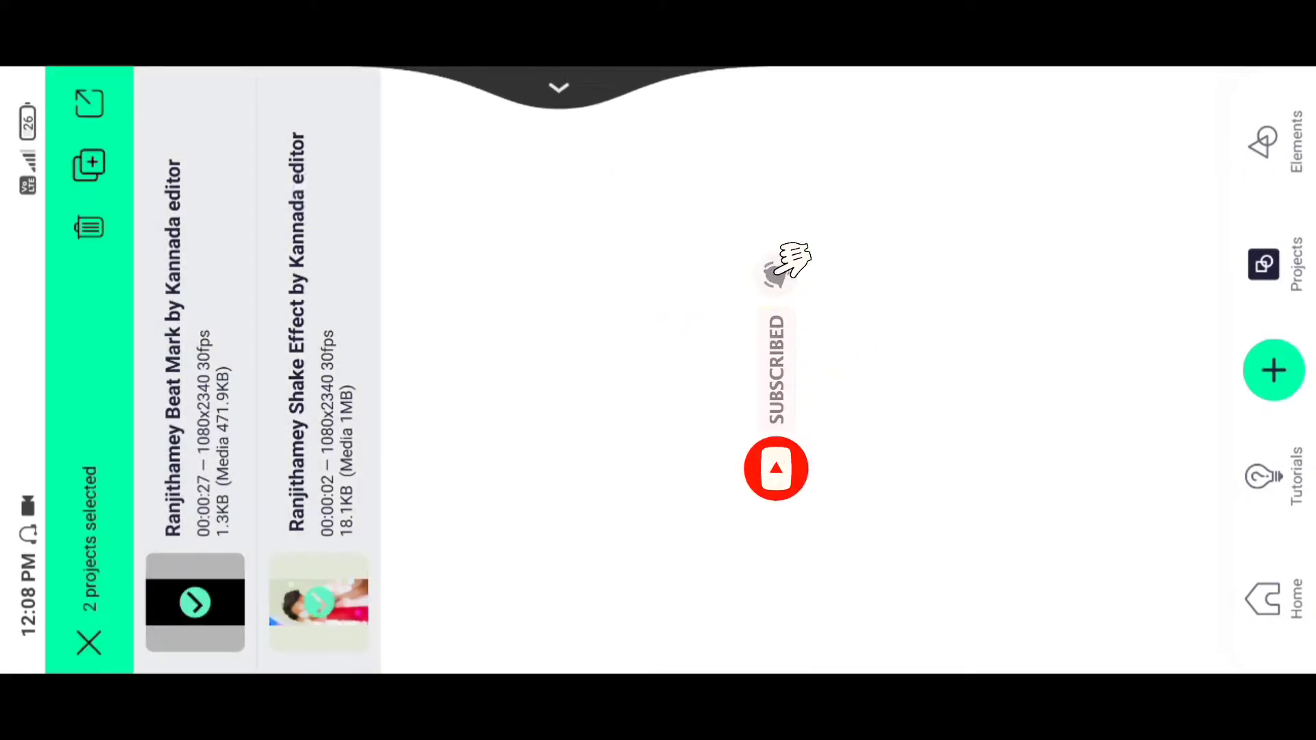
left_click(89, 643)
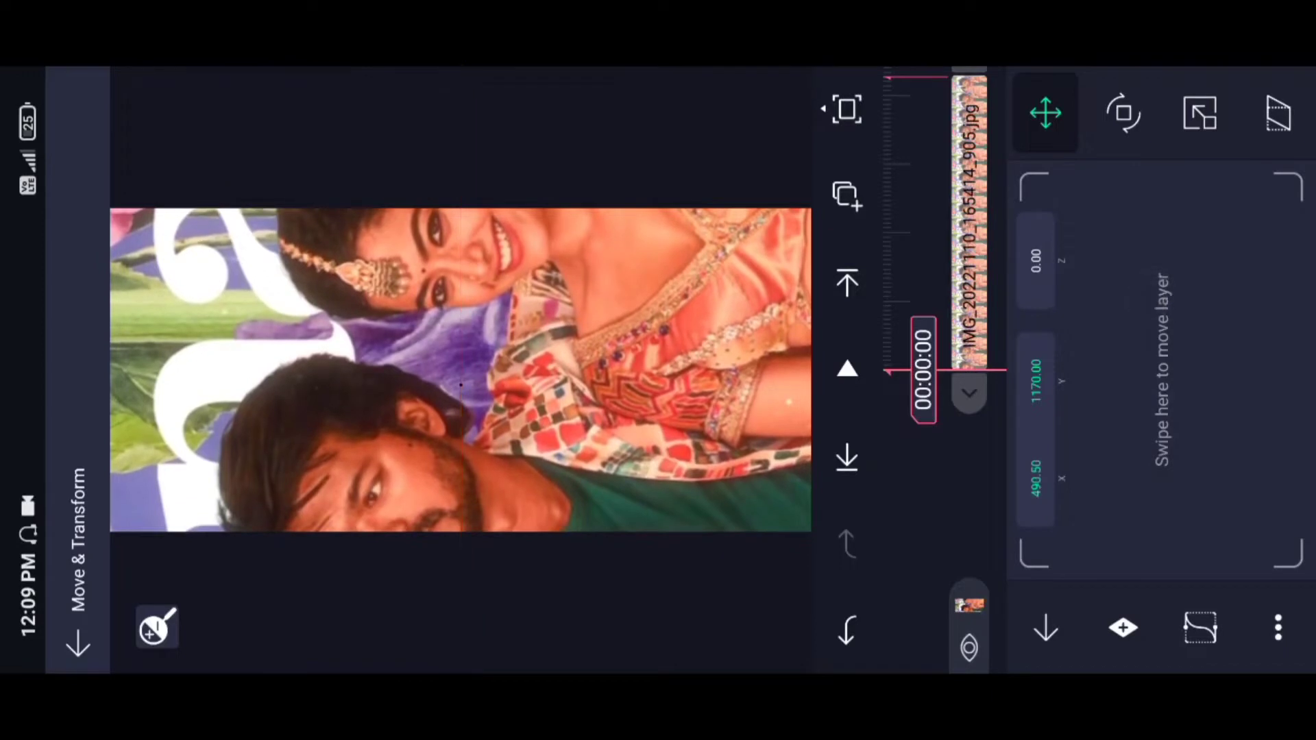
Step: Add a photo layer to the Beat Mark project and return to the project list
left_click(1123, 628)
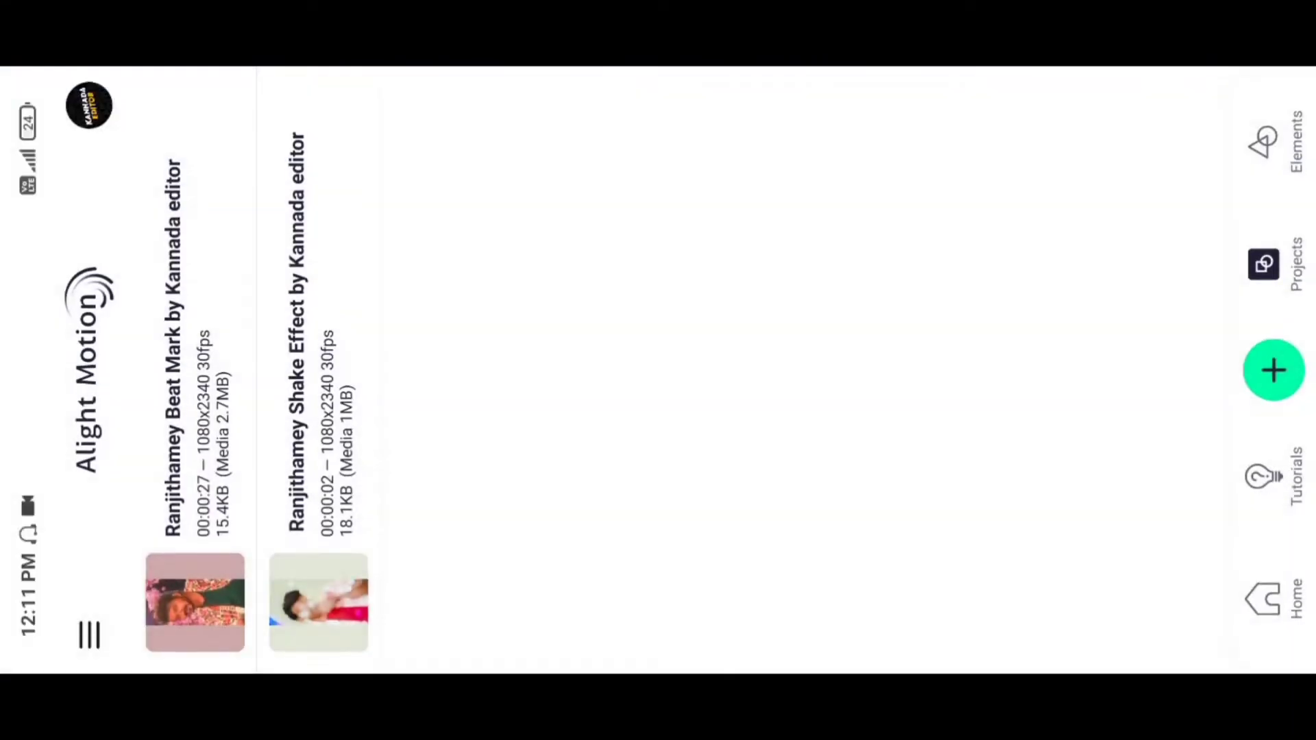
Step: Reopen the Beat Mark project, its timeline holding five staggered photo layers above the audio
left_click(317, 602)
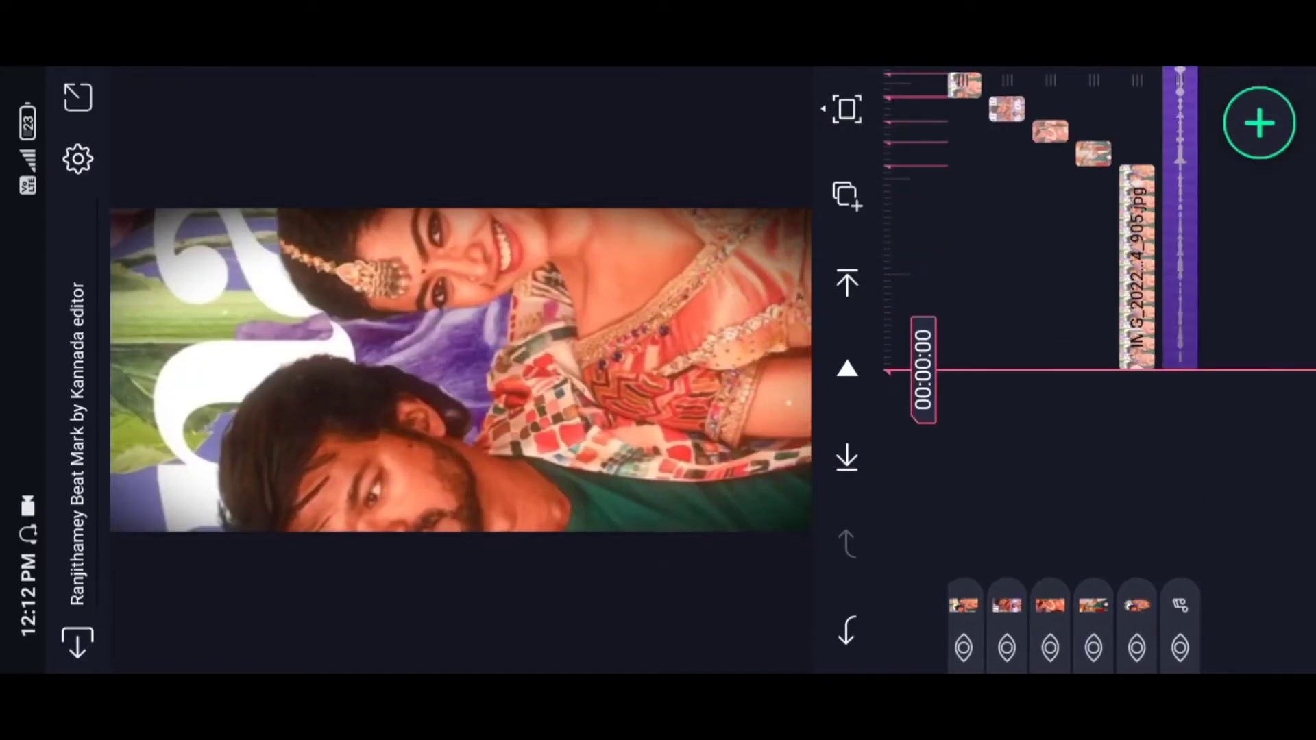
Step: Add more photos from Media to the Beat Mark project, growing its media to 3.5MB
left_click(1259, 123)
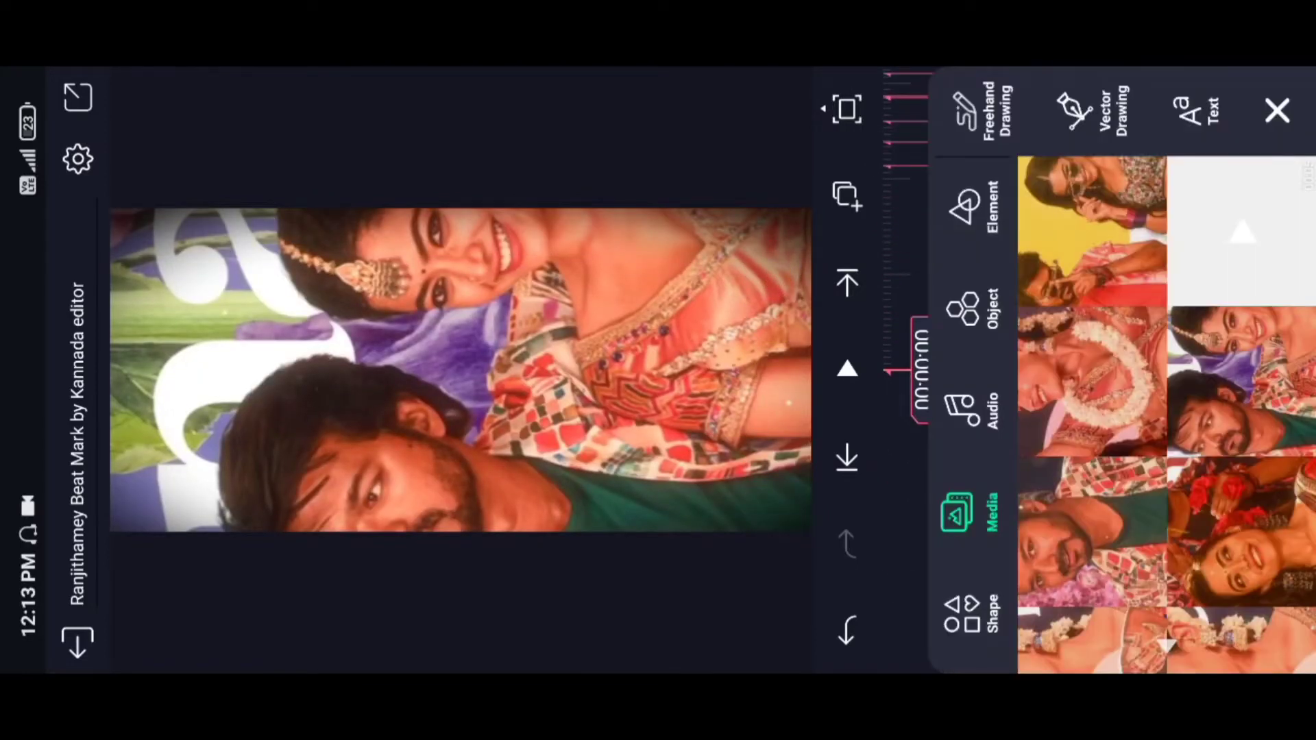
left_click(1276, 109)
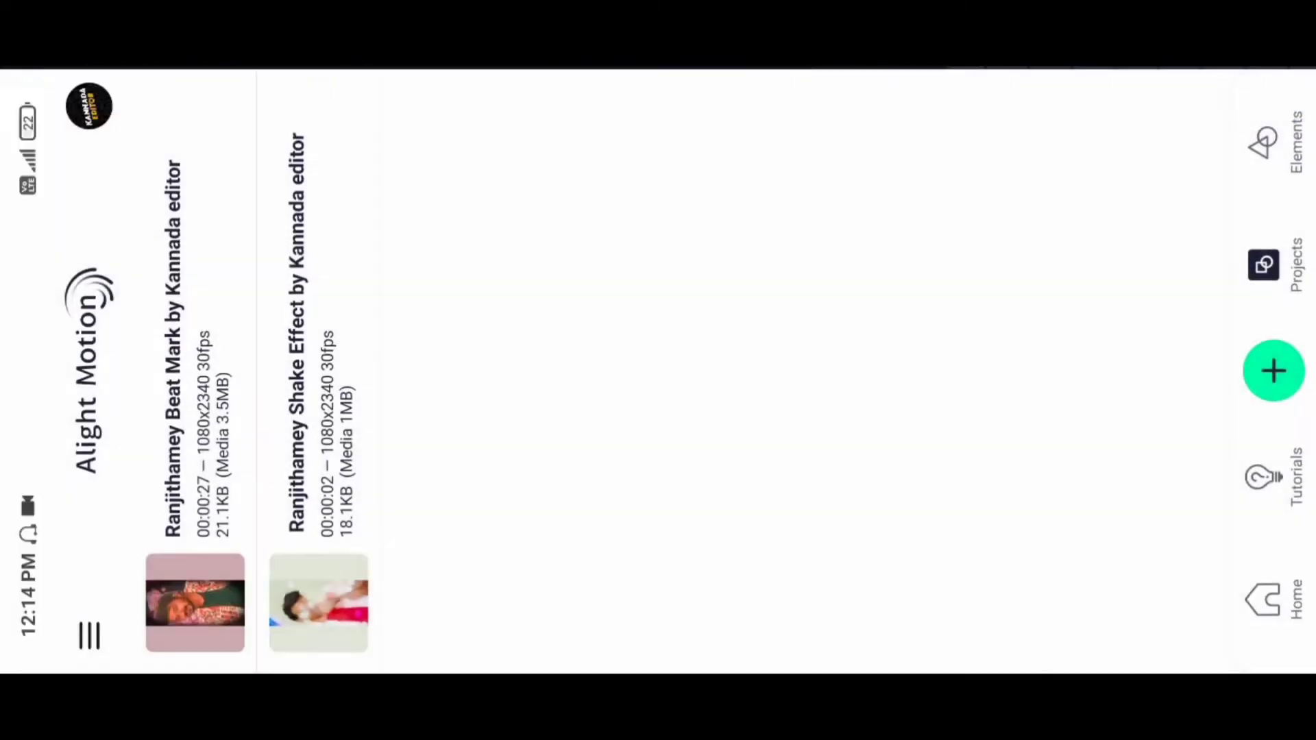
Step: Open and reopen the Beat Mark project with many photo layers arranged one after another
left_click(318, 603)
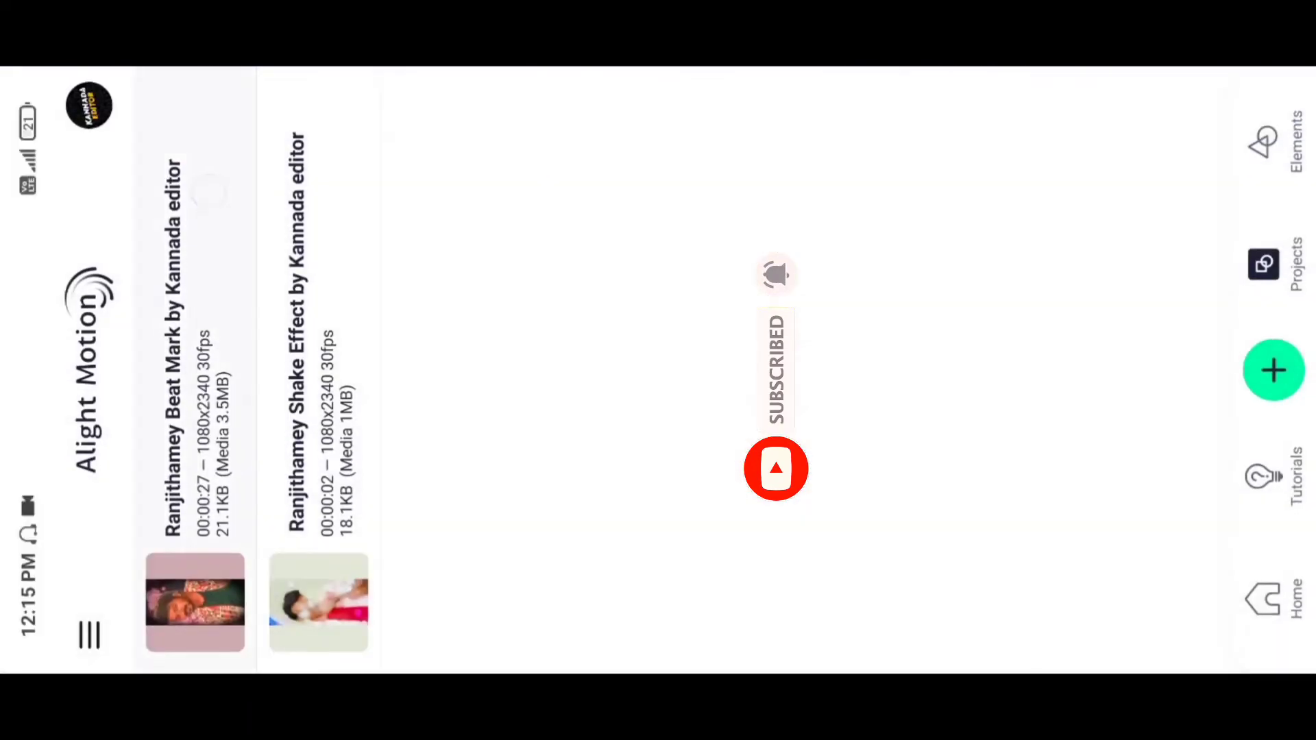
left_click(195, 602)
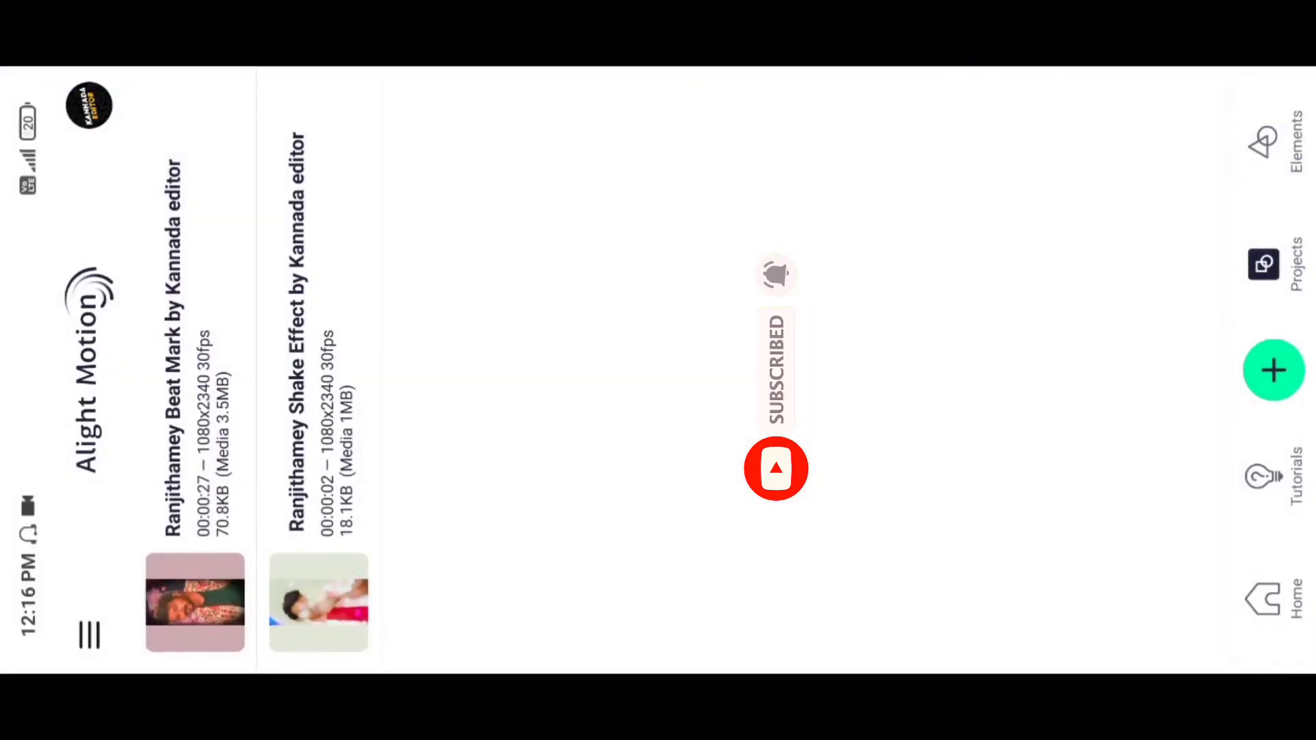
left_click(195, 602)
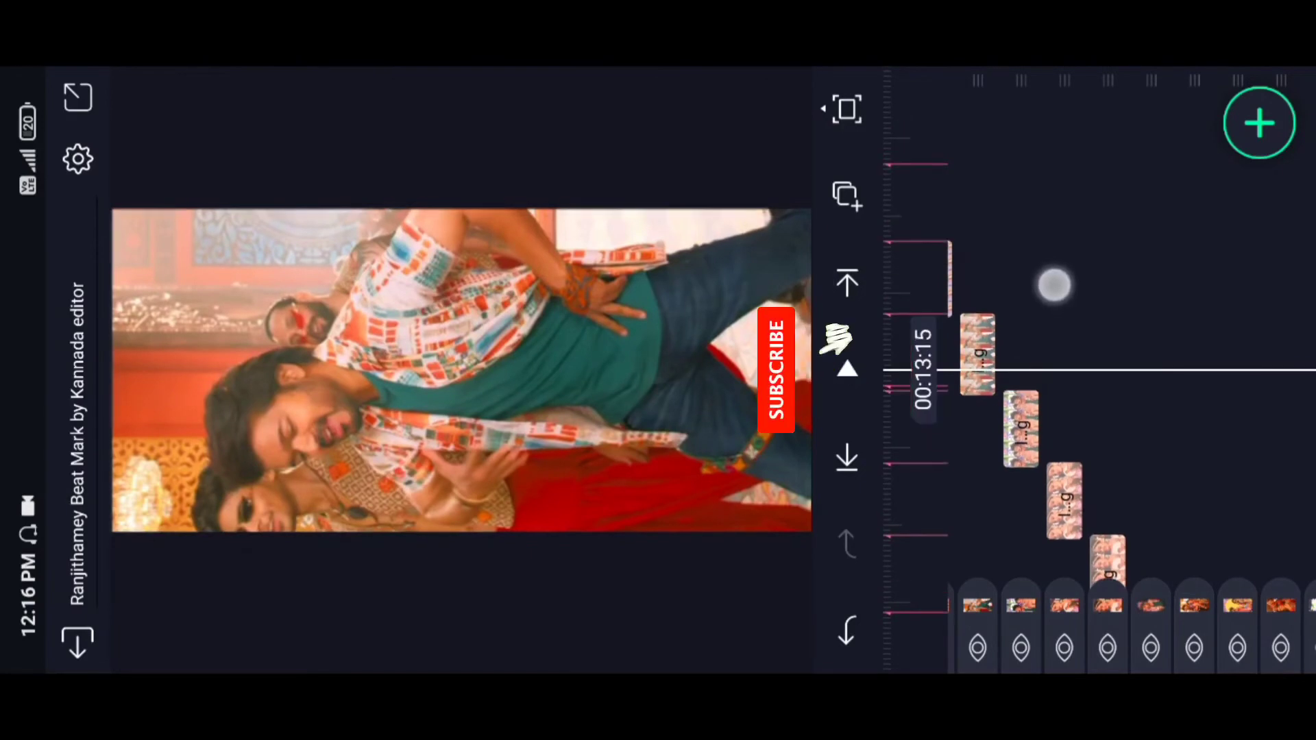
Step: Reopen the Beat Mark project and select the photo layer at 00:06:22 for editing
left_click(973, 361)
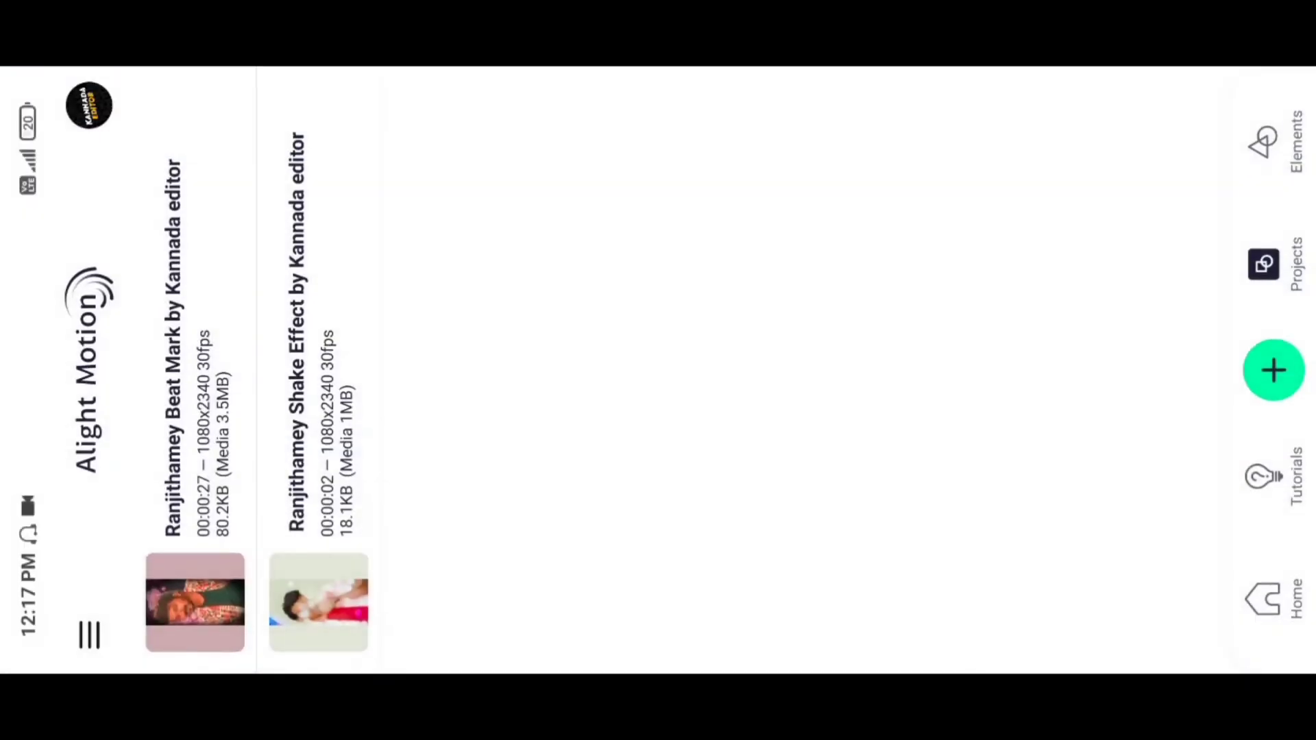
left_click(195, 602)
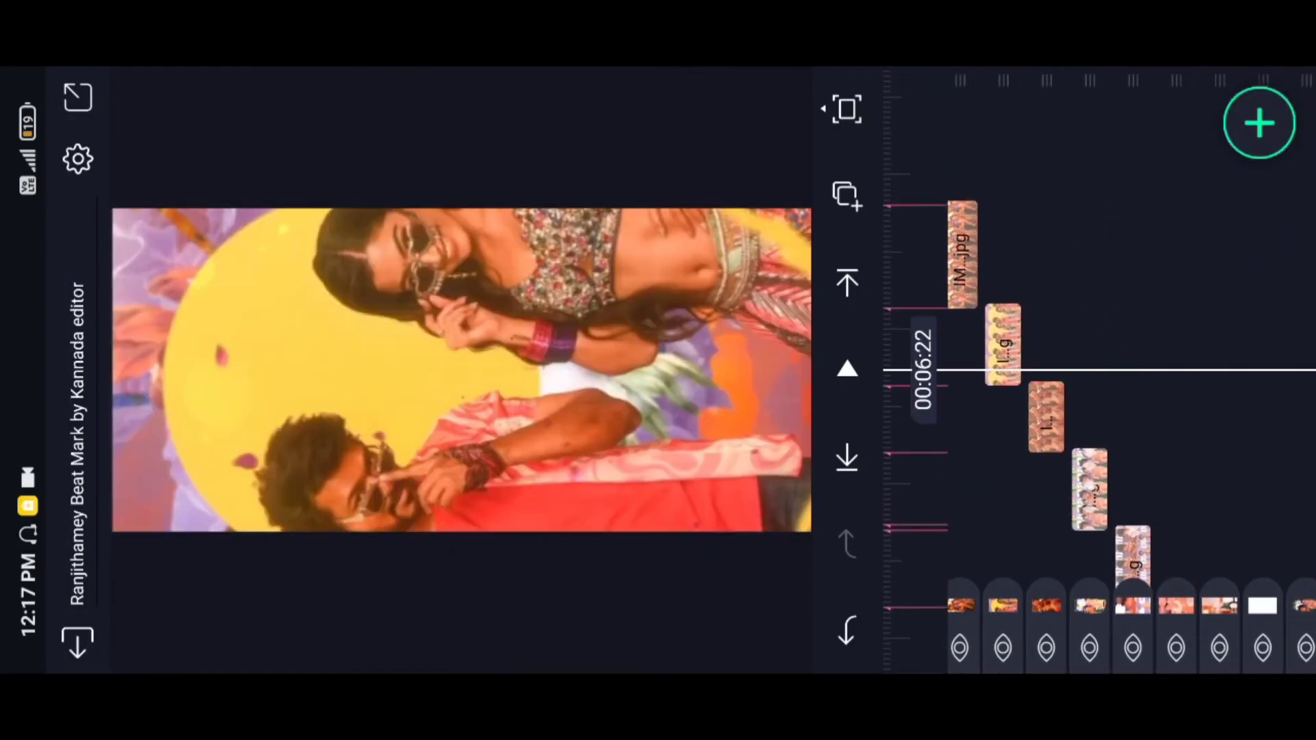
left_click(1001, 346)
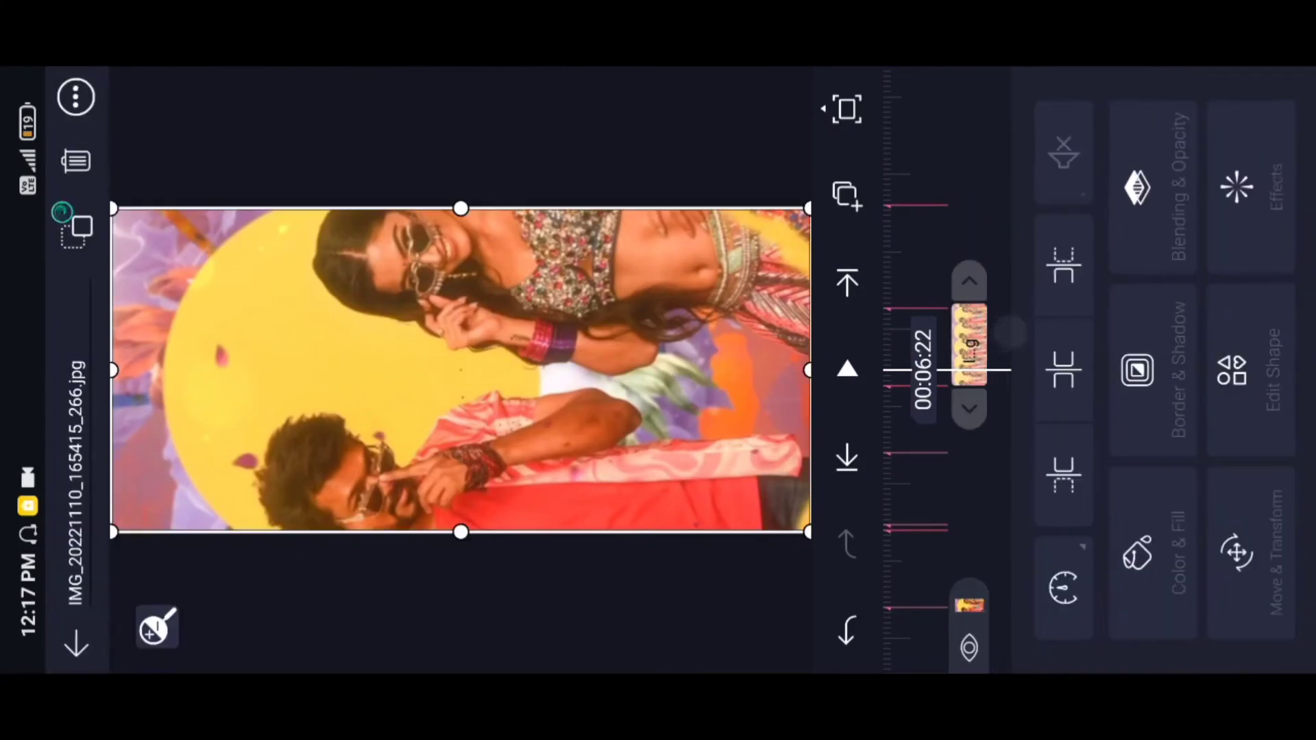